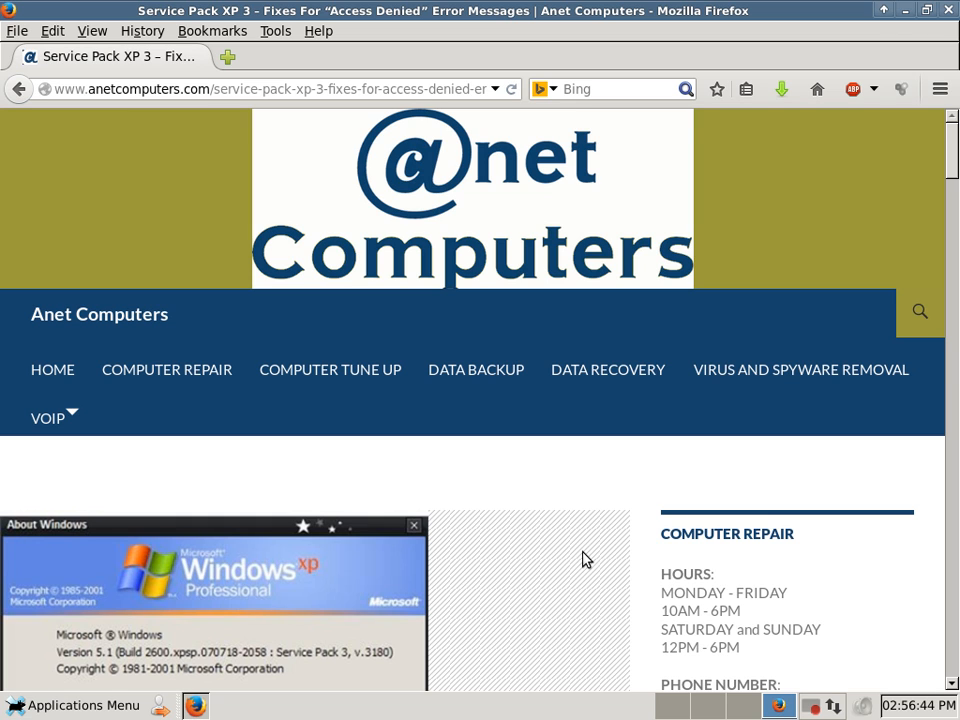
pyautogui.scroll(-3)
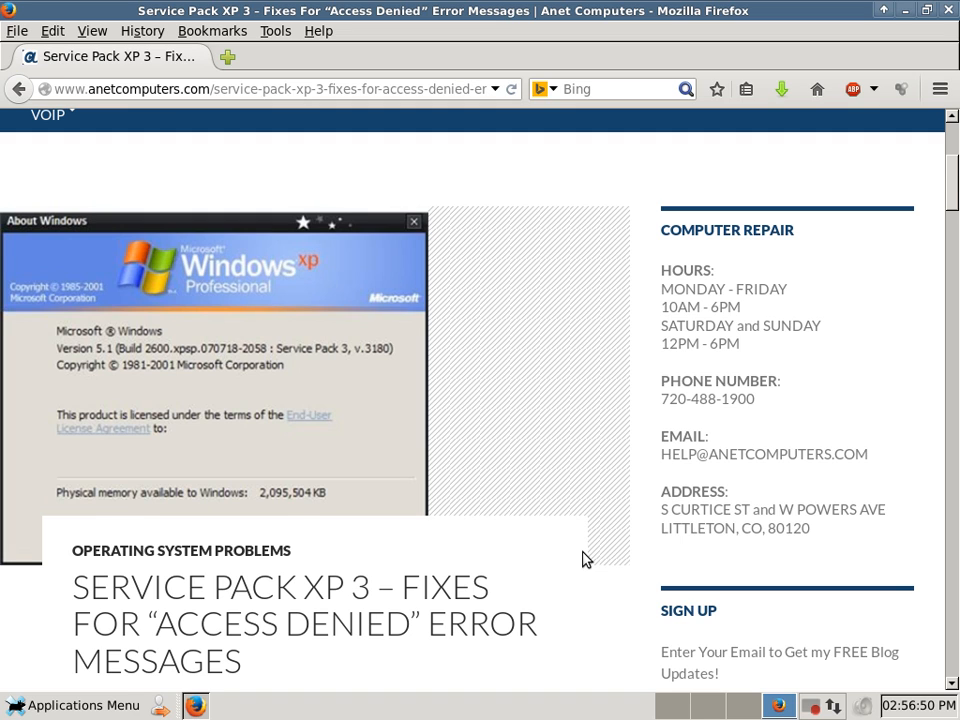
pyautogui.scroll(-3)
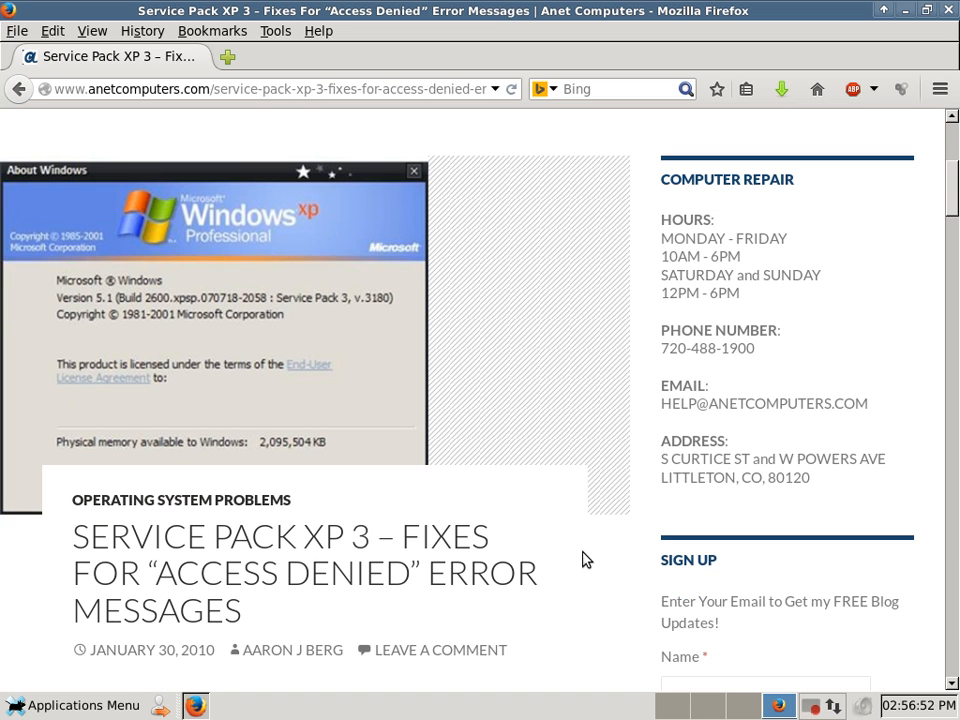
pyautogui.scroll(-3)
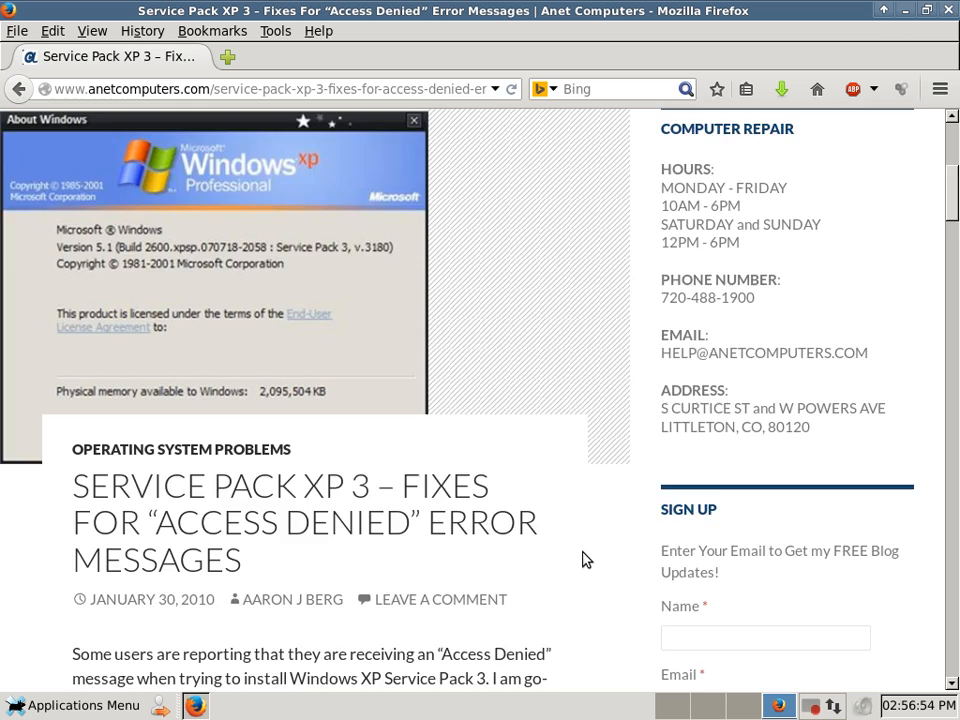
pyautogui.scroll(-3)
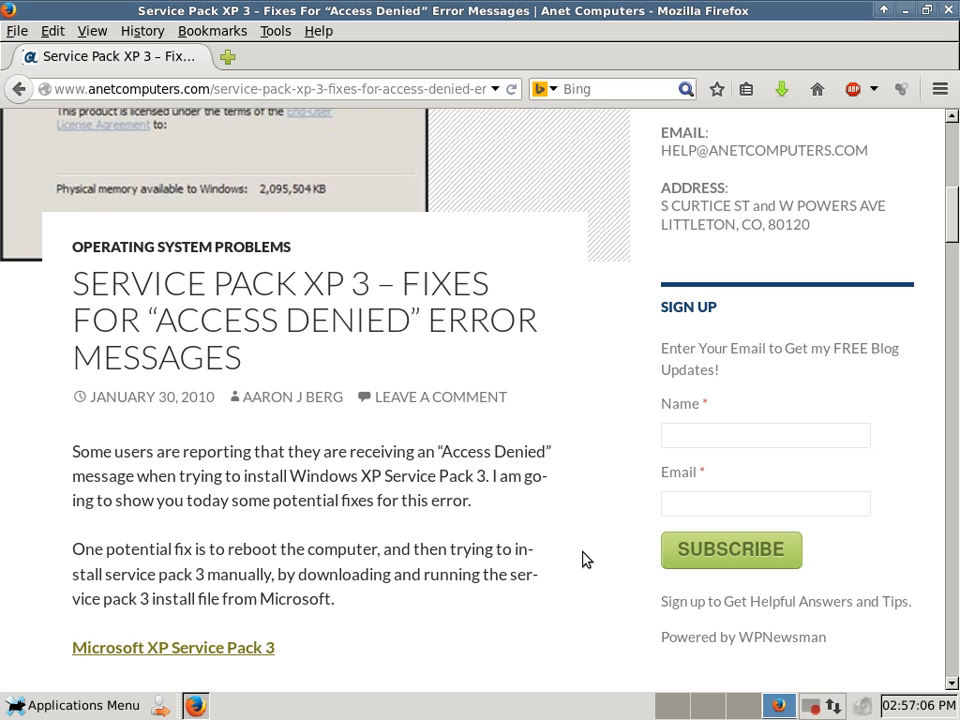
pyautogui.scroll(-3)
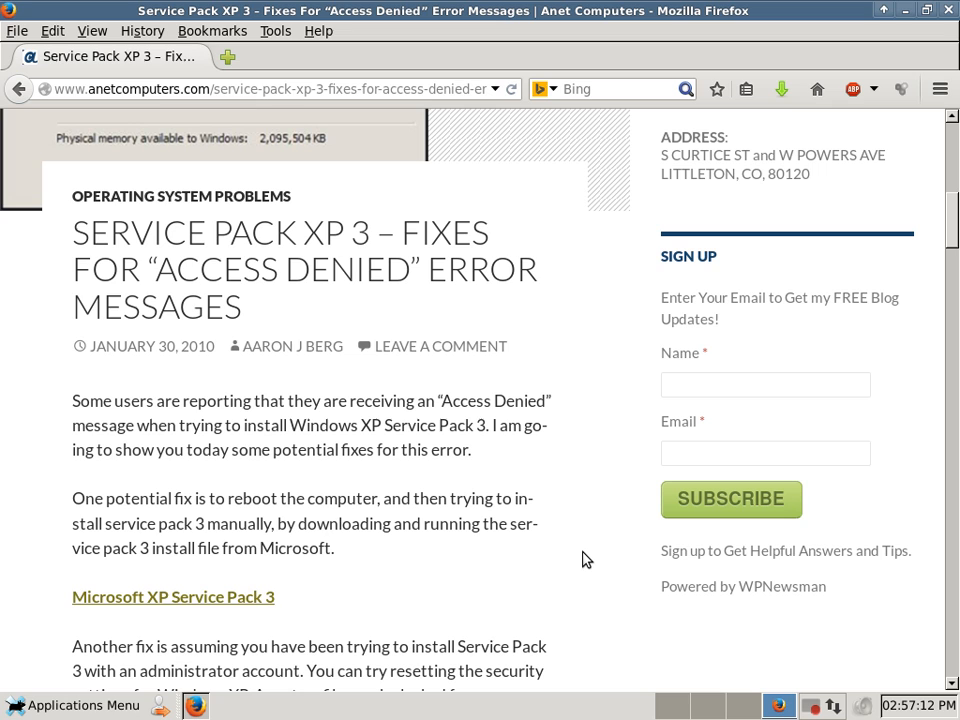
pyautogui.scroll(-3)
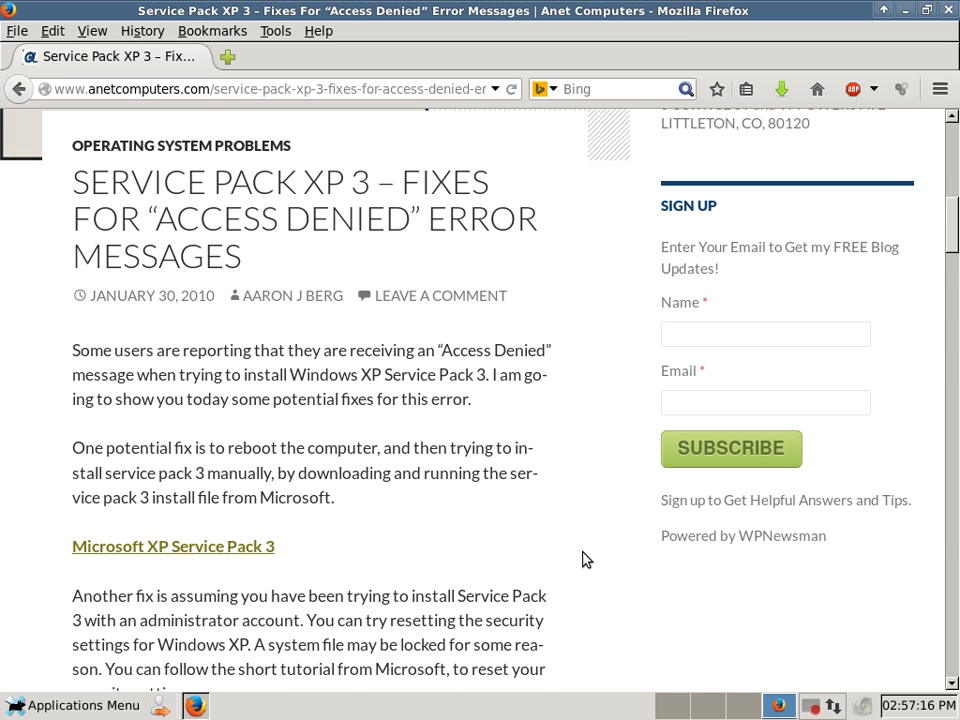
pyautogui.scroll(-3)
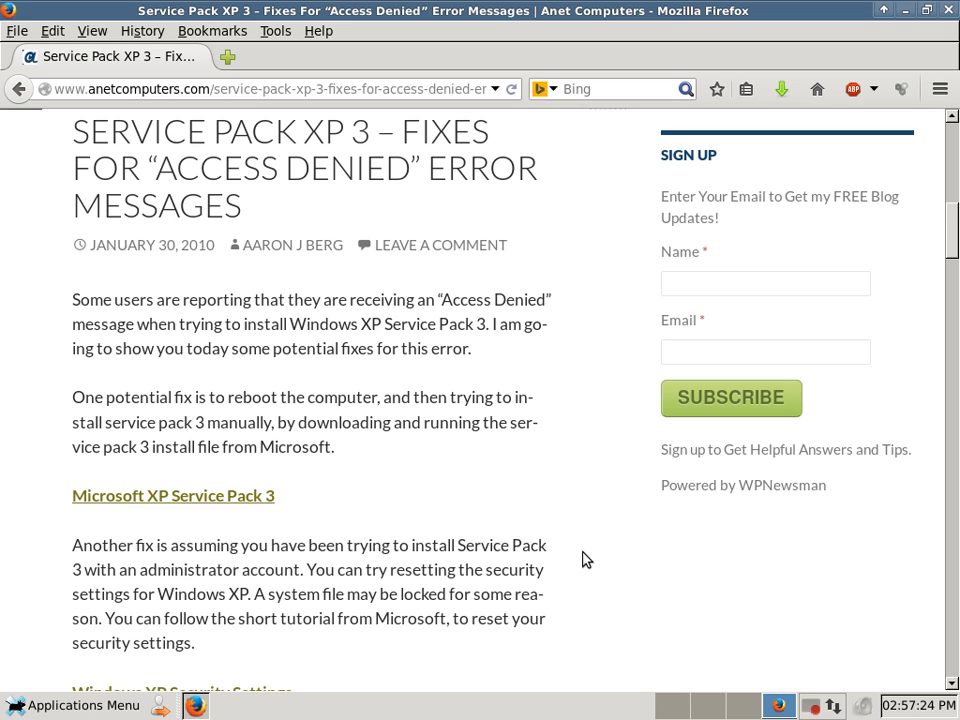
pyautogui.scroll(-3)
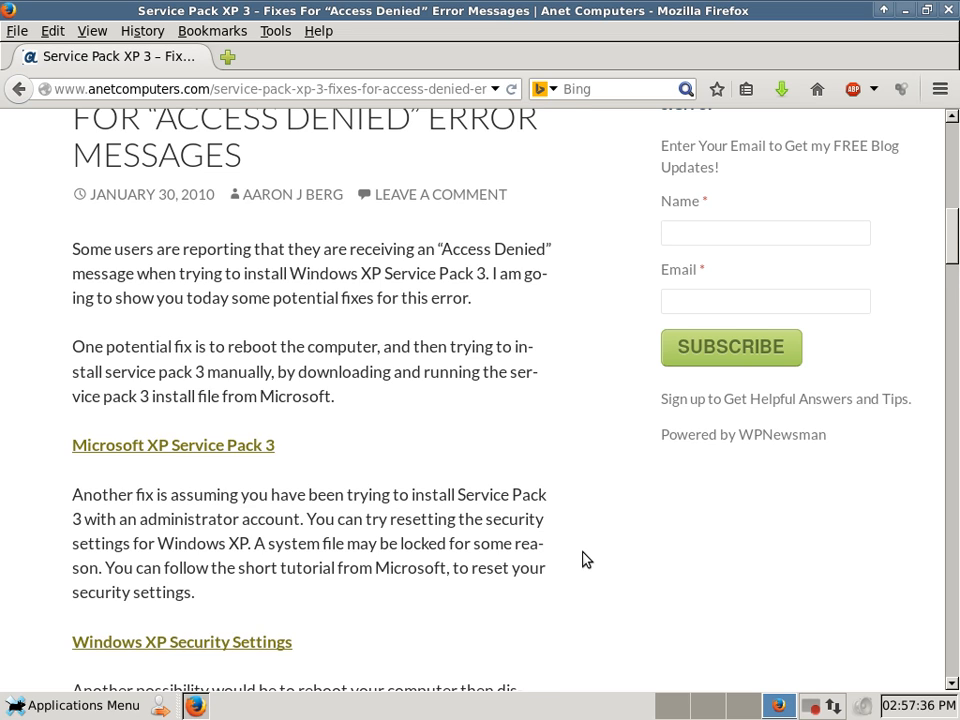
pyautogui.scroll(-3)
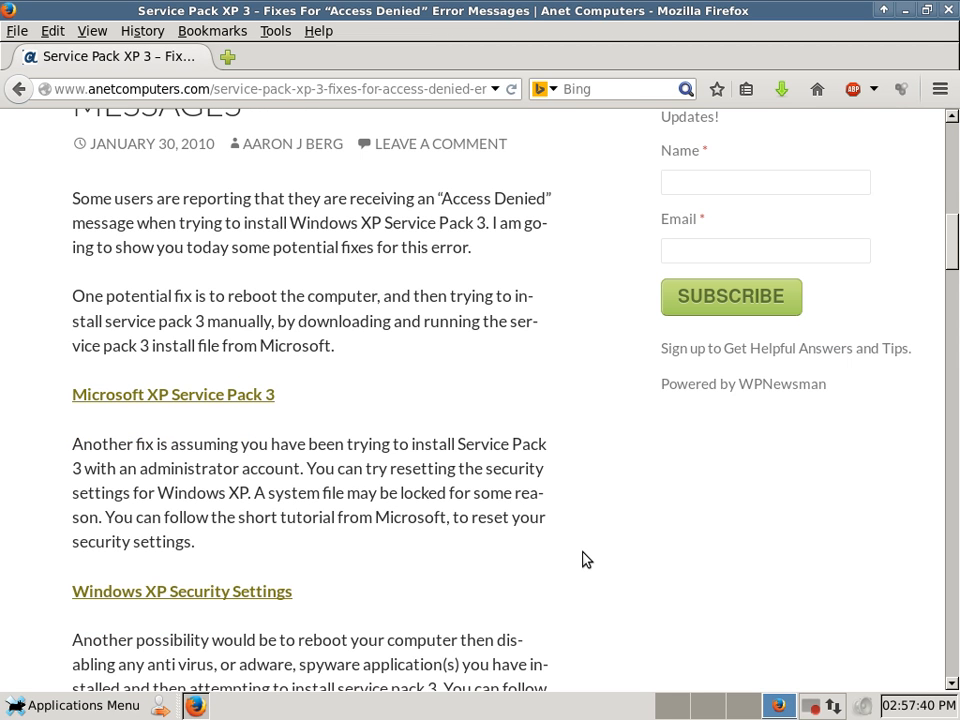
pyautogui.scroll(-3)
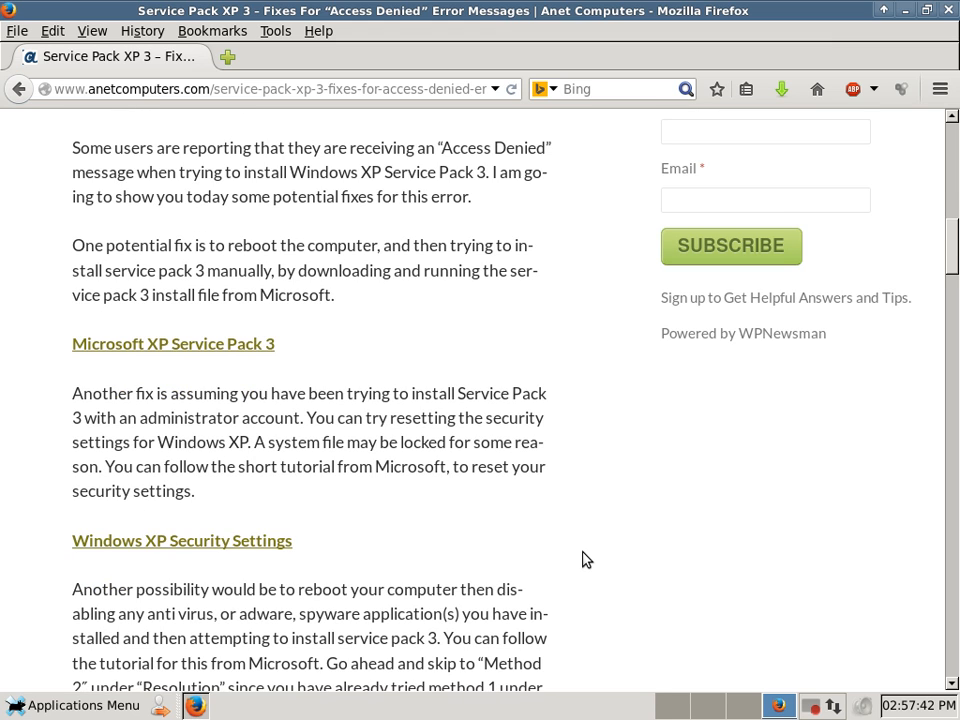
pyautogui.scroll(-3)
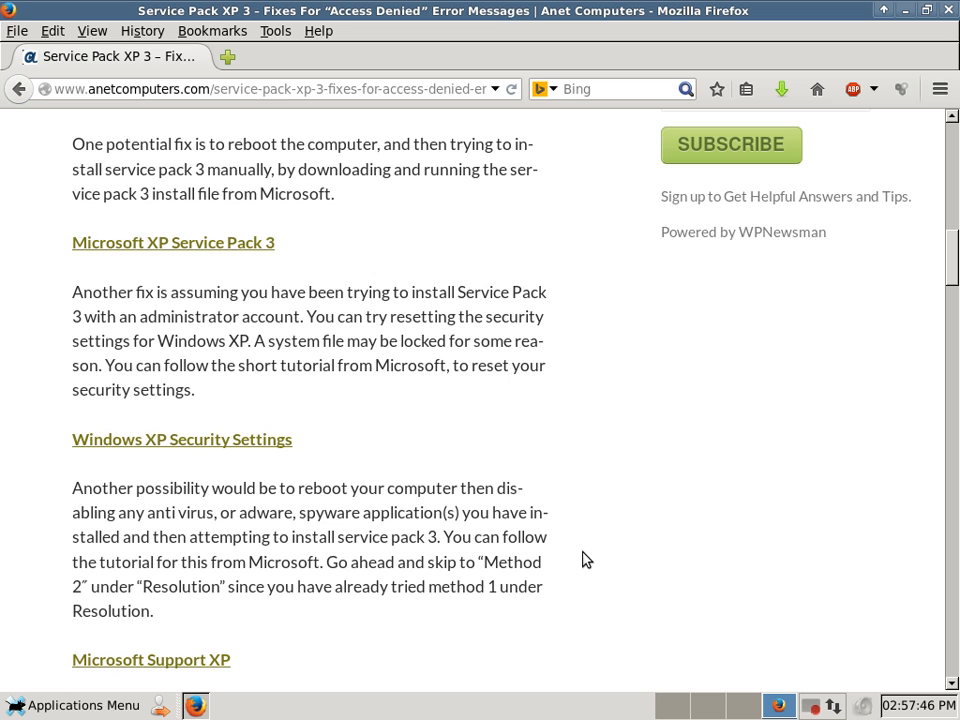
pyautogui.scroll(-3)
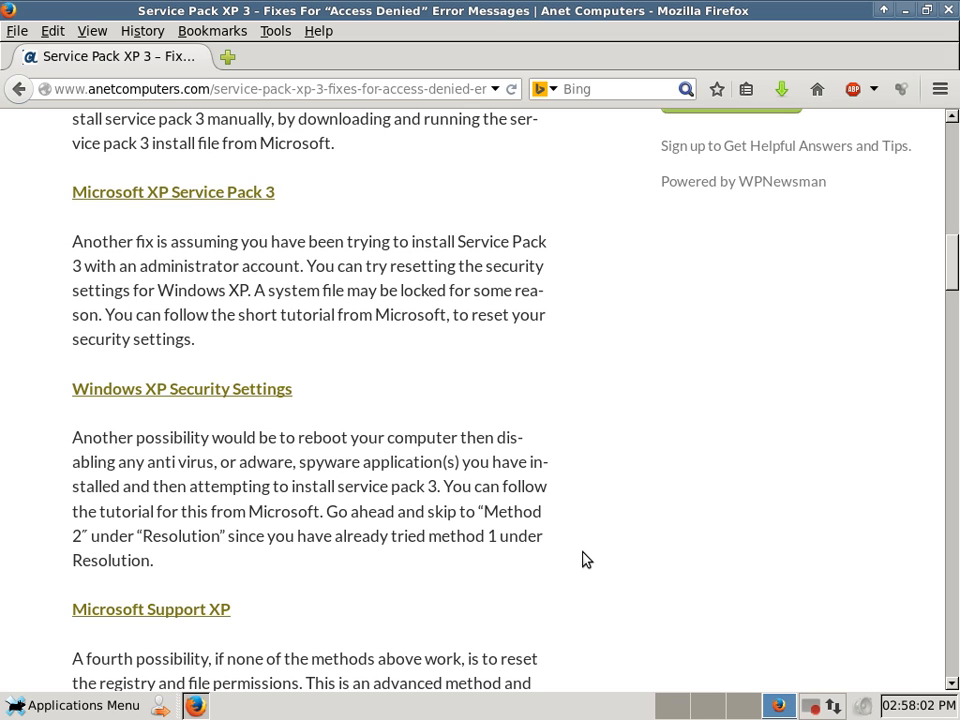
pyautogui.scroll(-3)
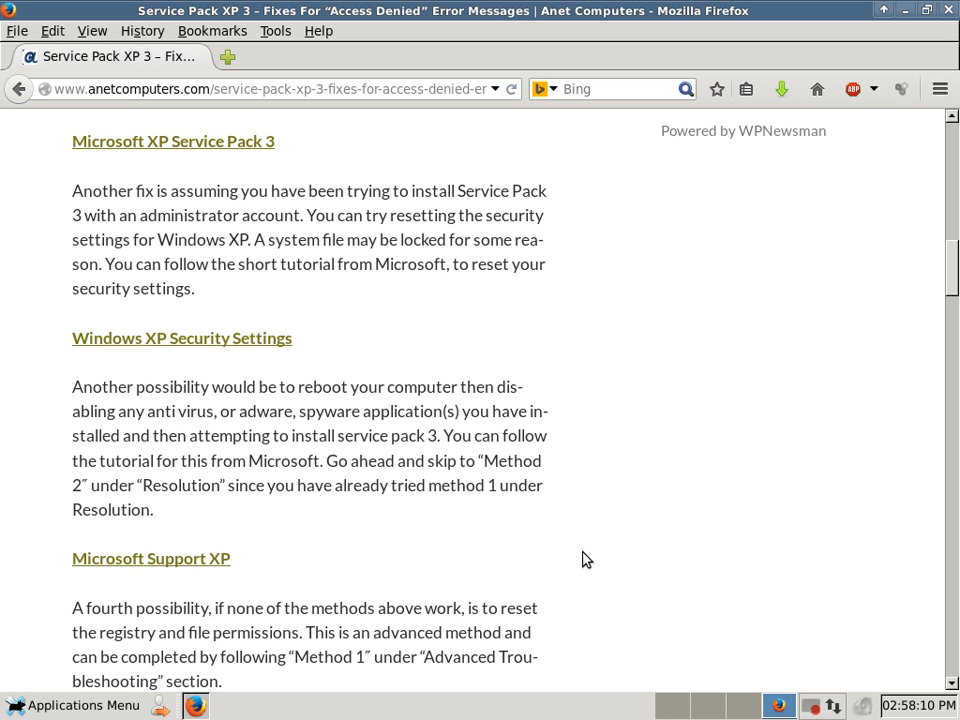
pyautogui.scroll(-3)
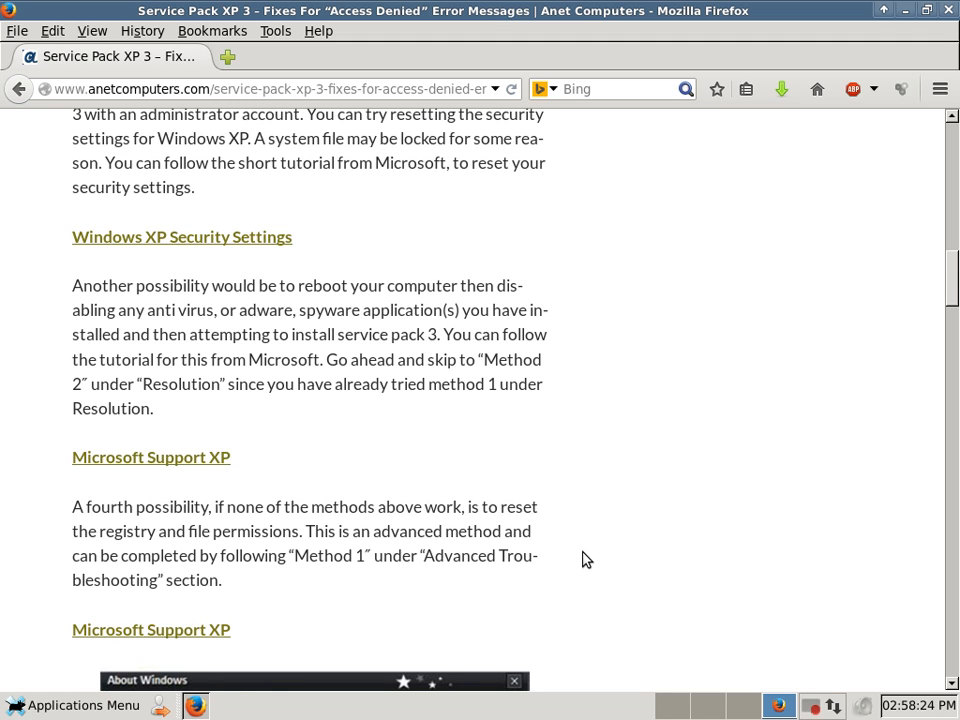
pyautogui.scroll(-3)
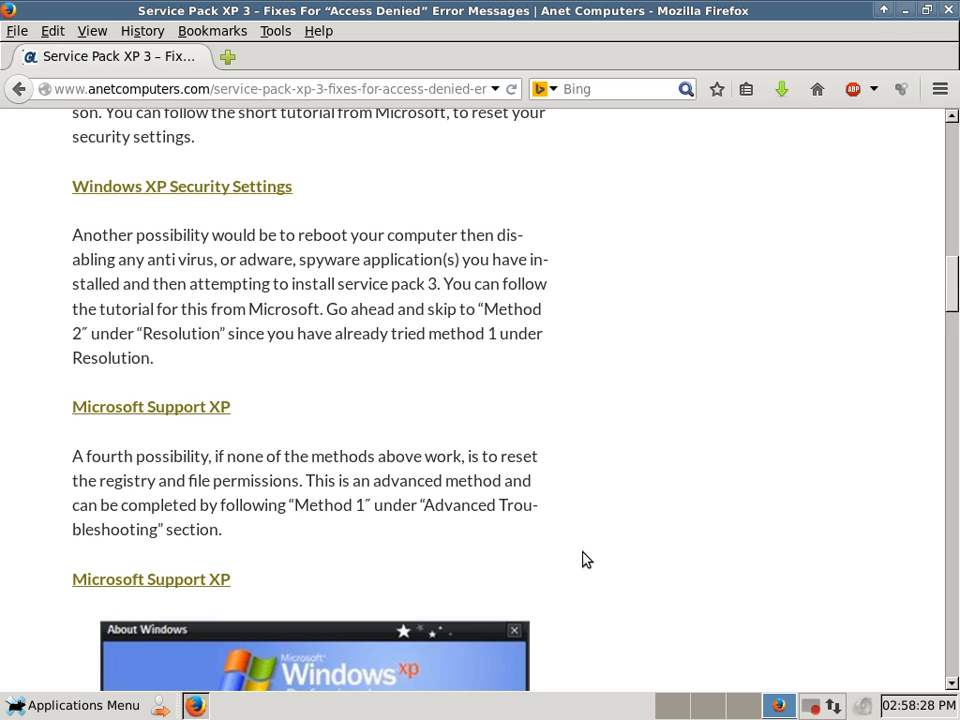
pyautogui.scroll(-3)
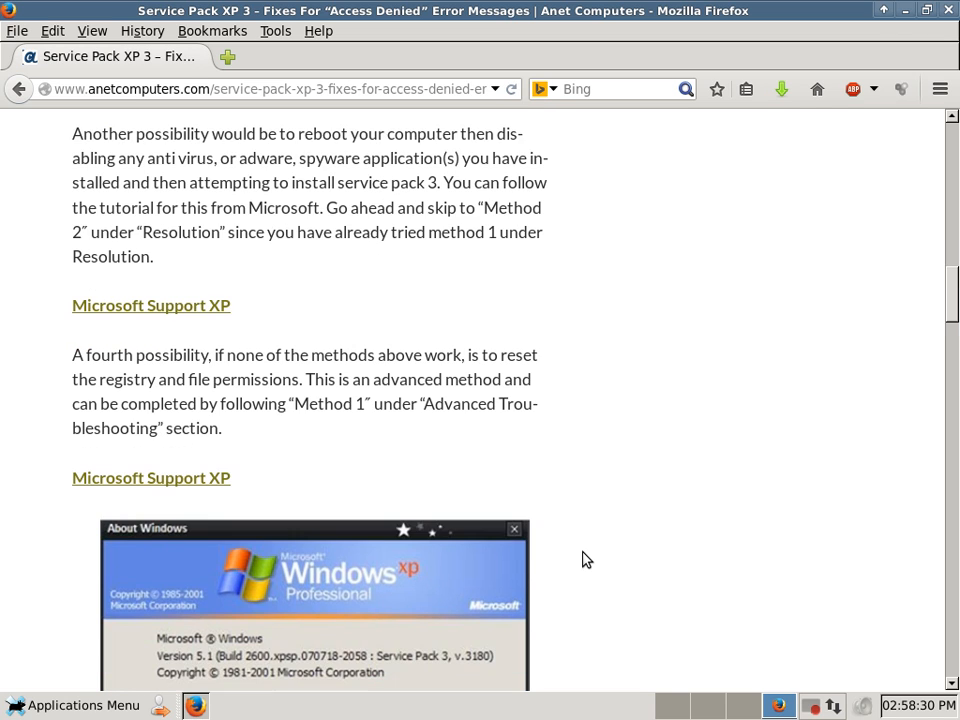
pyautogui.scroll(-3)
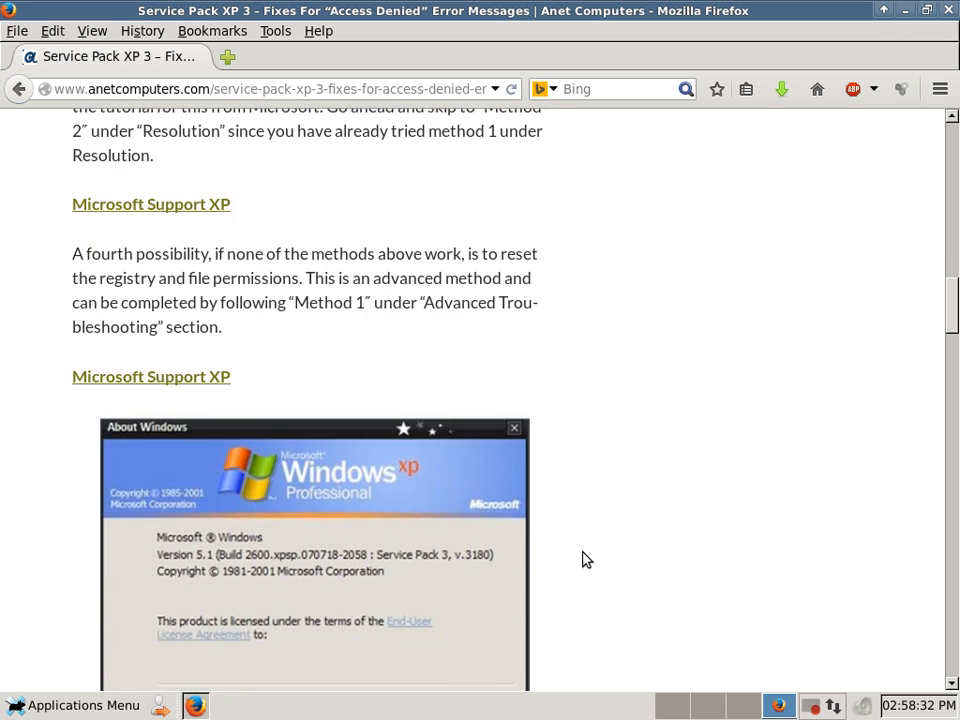
pyautogui.scroll(-3)
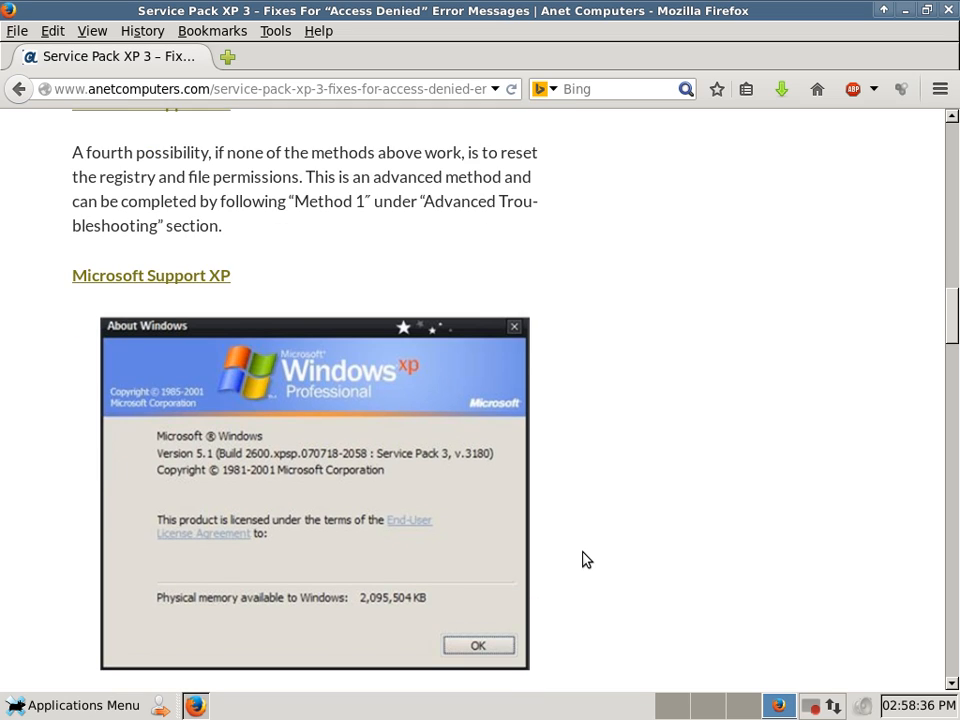
pyautogui.scroll(-3)
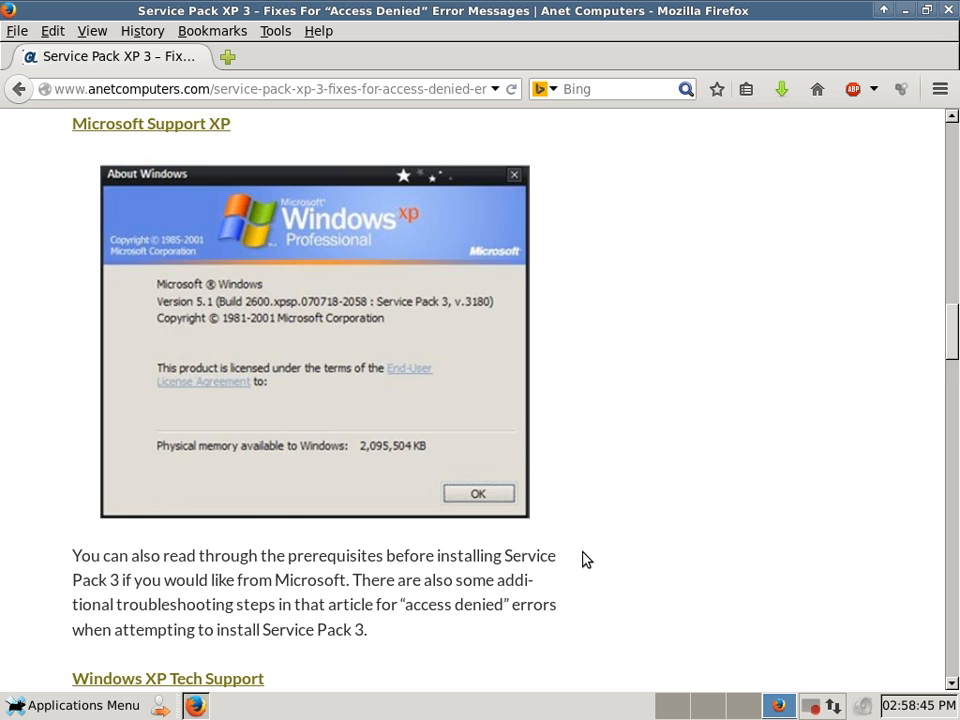
pyautogui.scroll(-3)
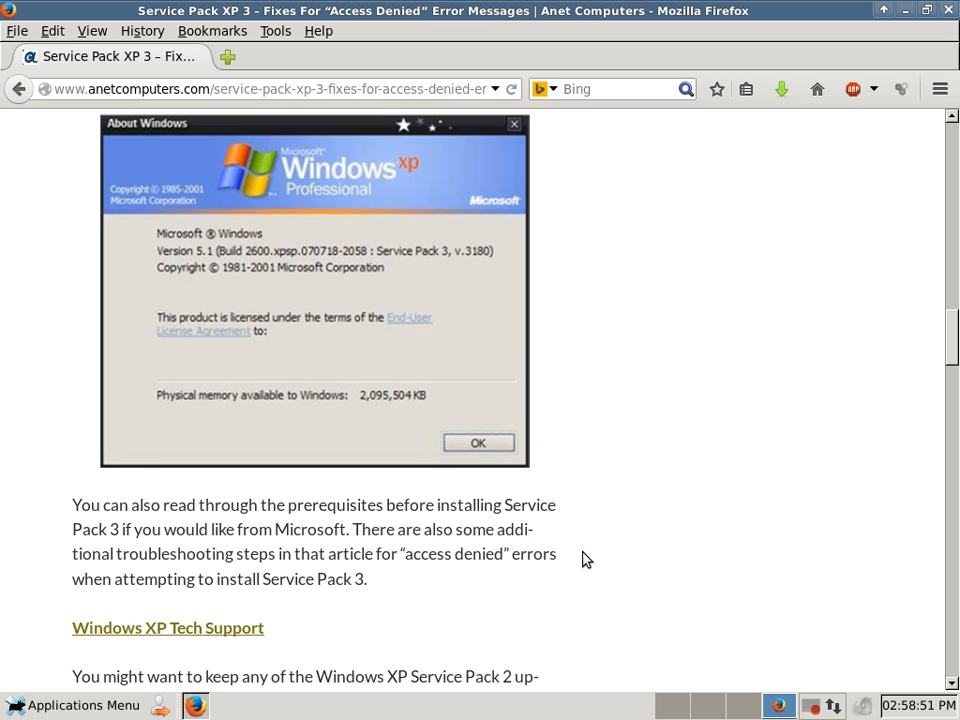
pyautogui.scroll(-3)
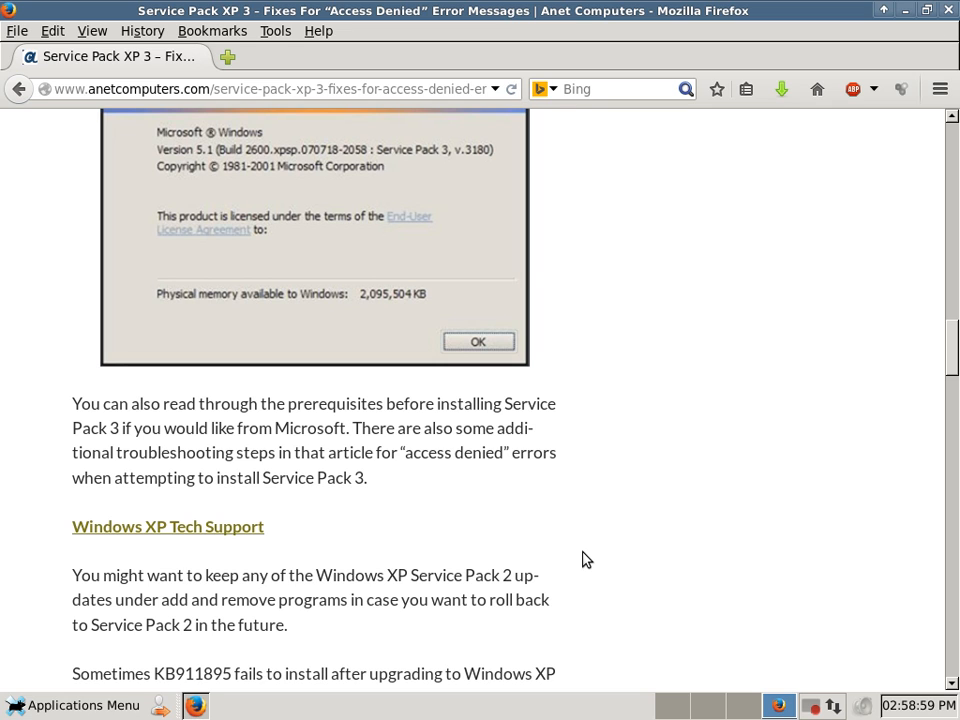
pyautogui.scroll(-3)
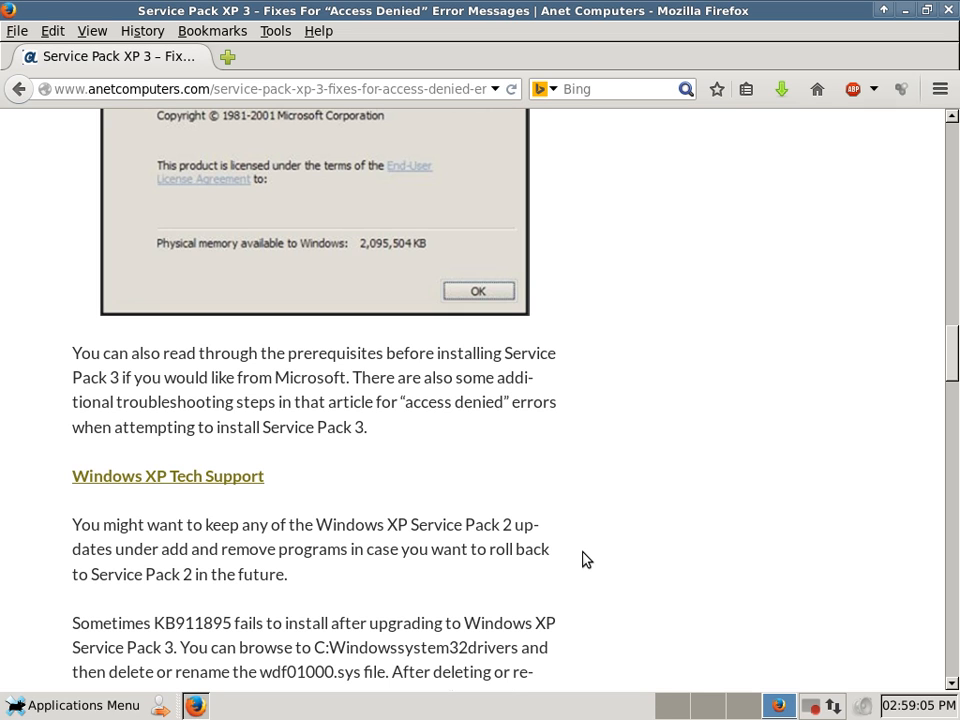
pyautogui.scroll(-3)
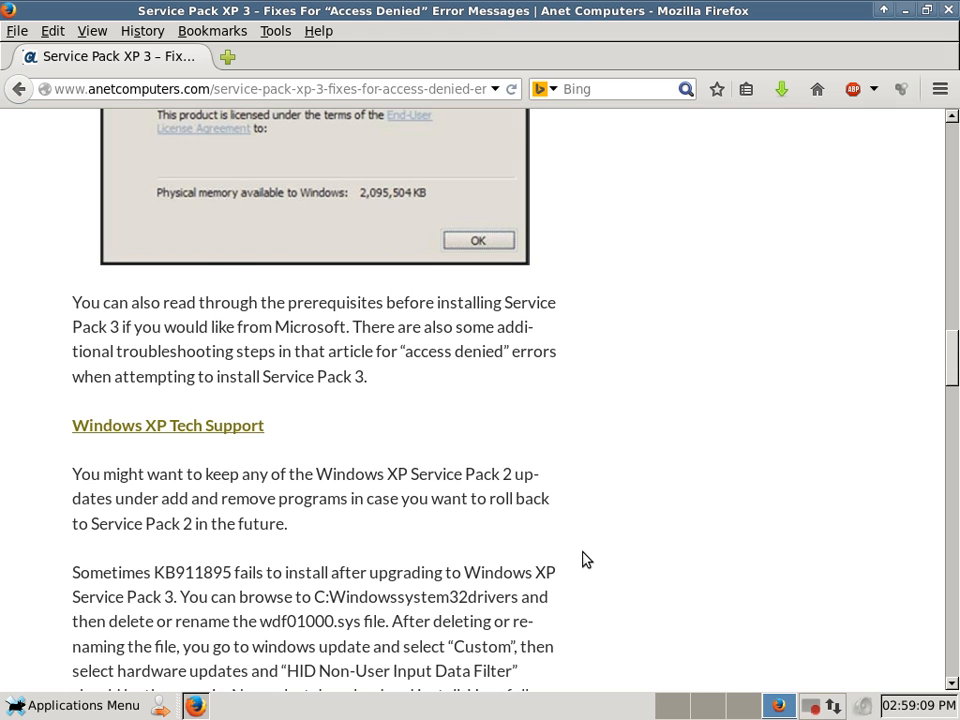
pyautogui.scroll(-3)
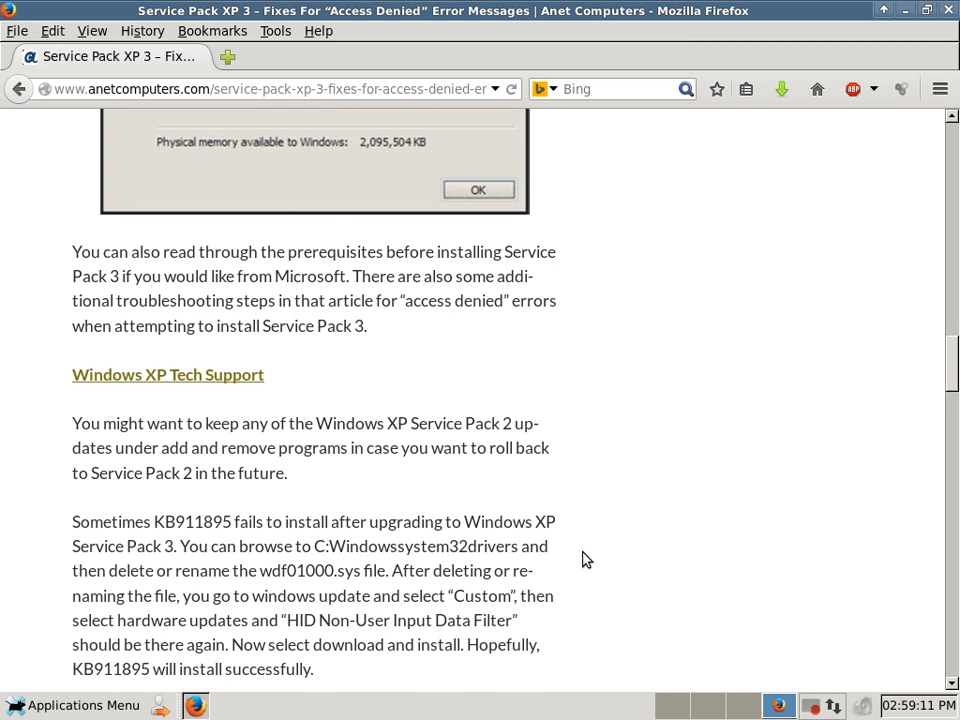
pyautogui.scroll(-3)
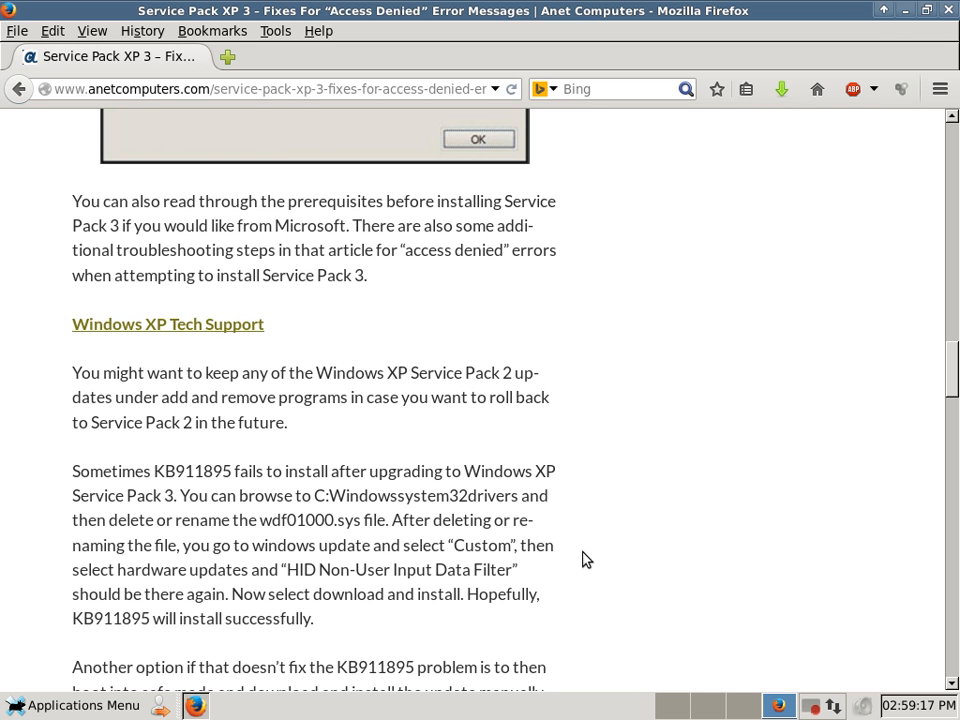
pyautogui.scroll(-3)
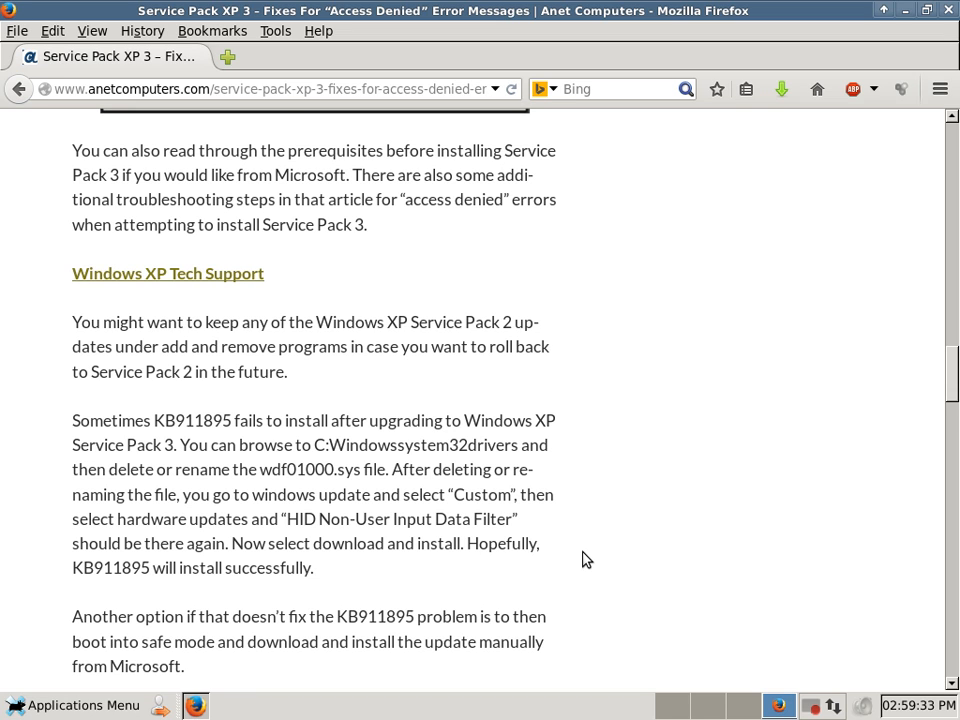
pyautogui.scroll(-3)
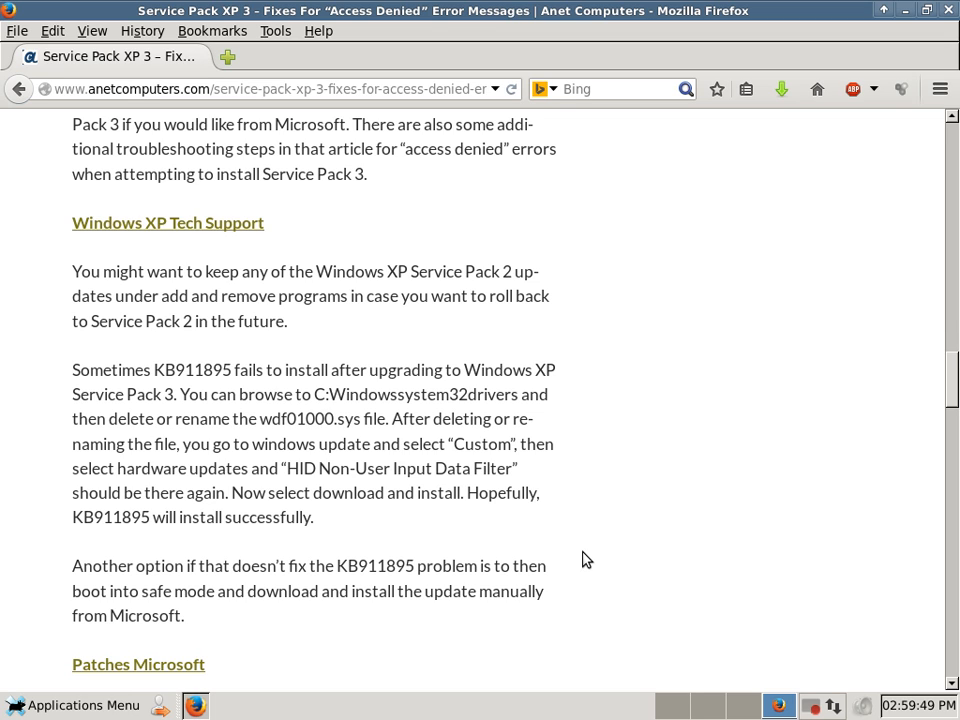
pyautogui.scroll(-3)
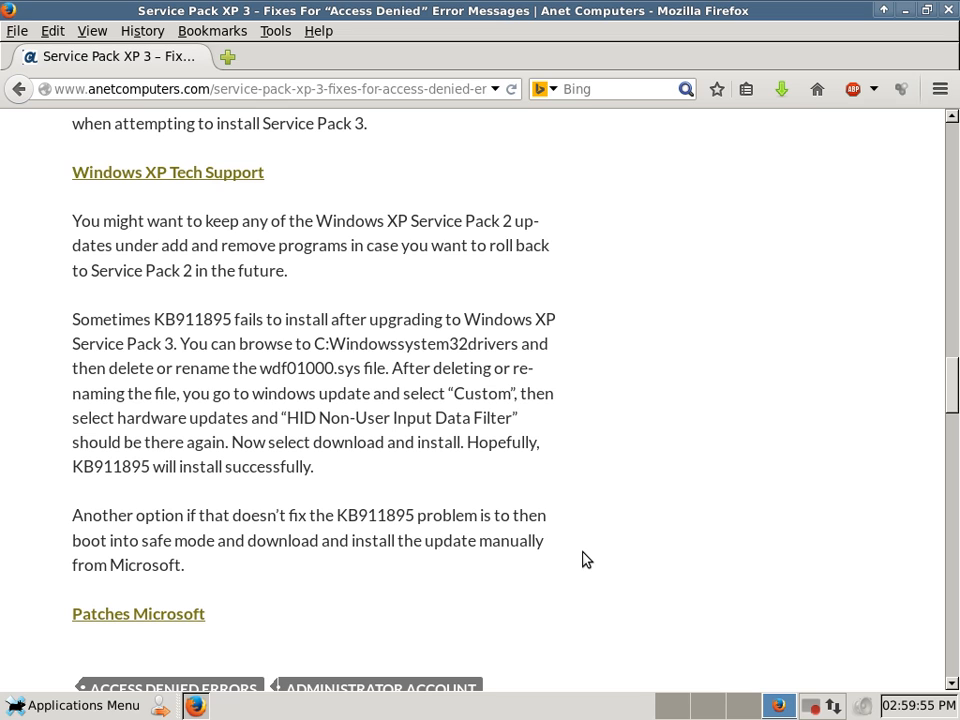
pyautogui.scroll(-3)
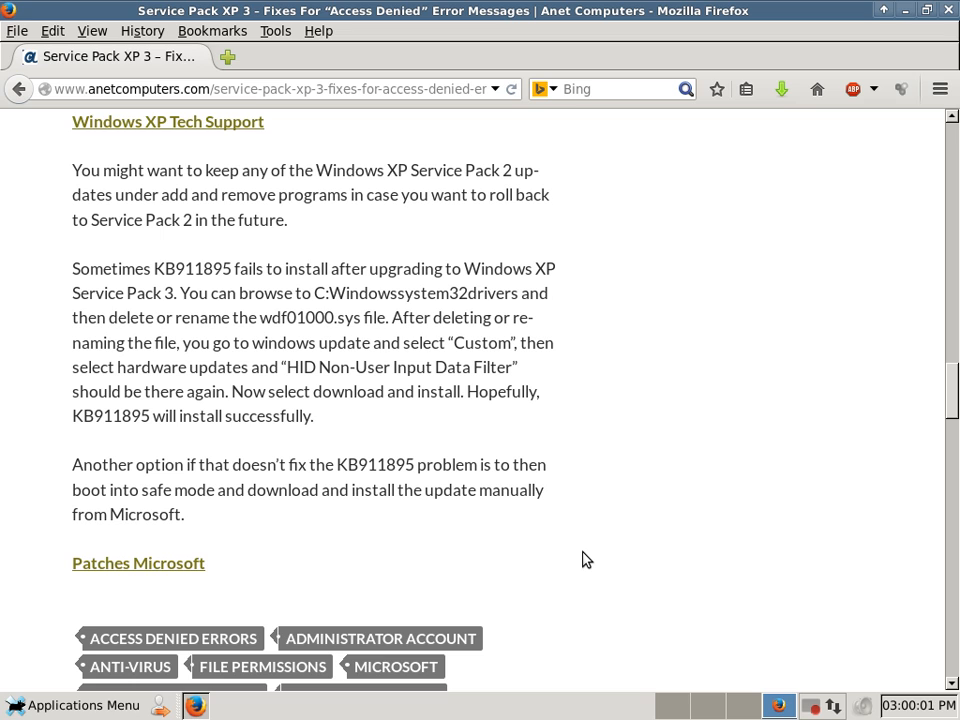
pyautogui.scroll(-3)
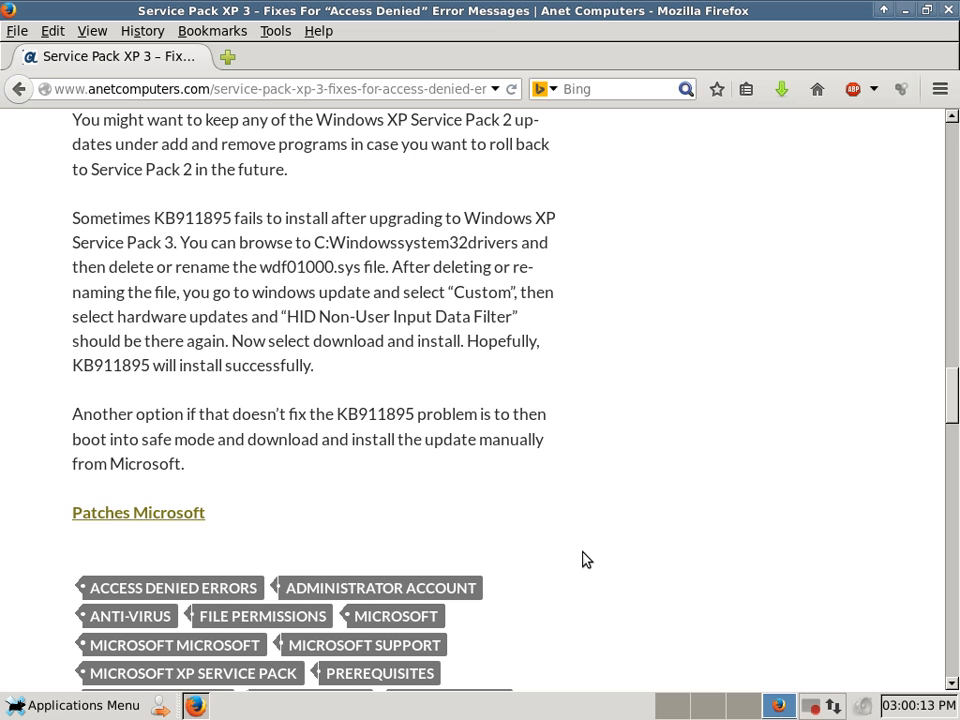
pyautogui.moveTo(582, 444)
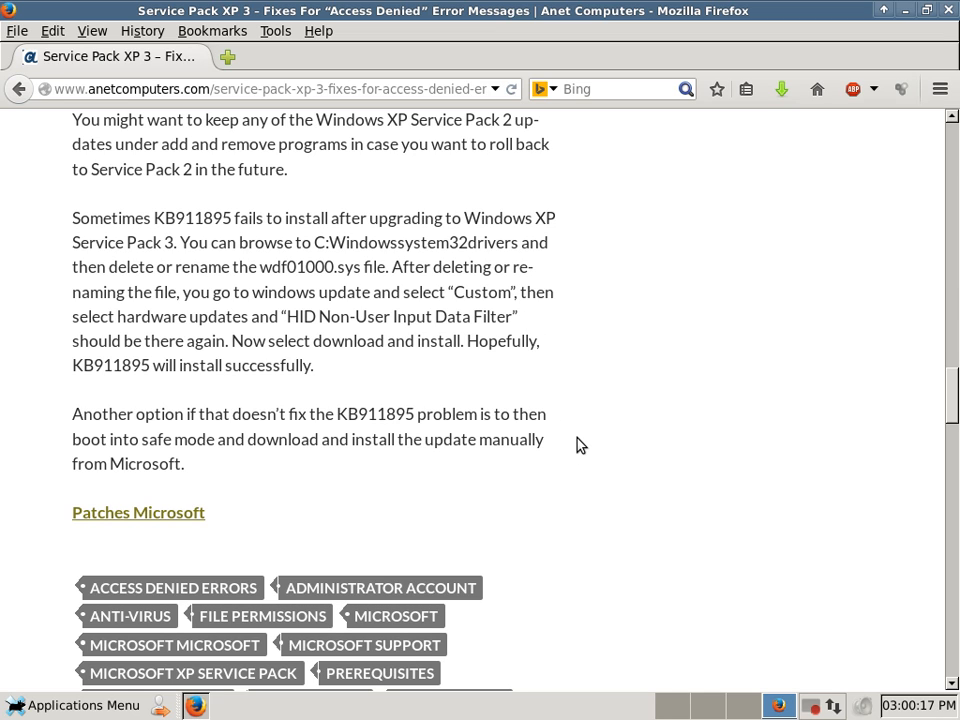
pyautogui.moveTo(598, 448)
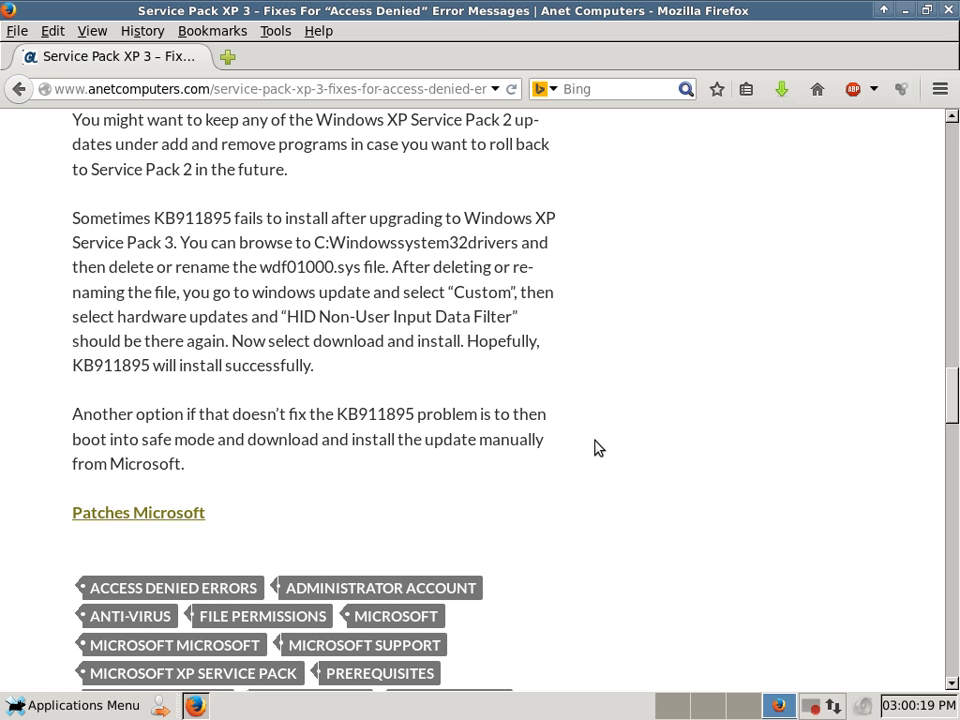
pyautogui.moveTo(704, 512)
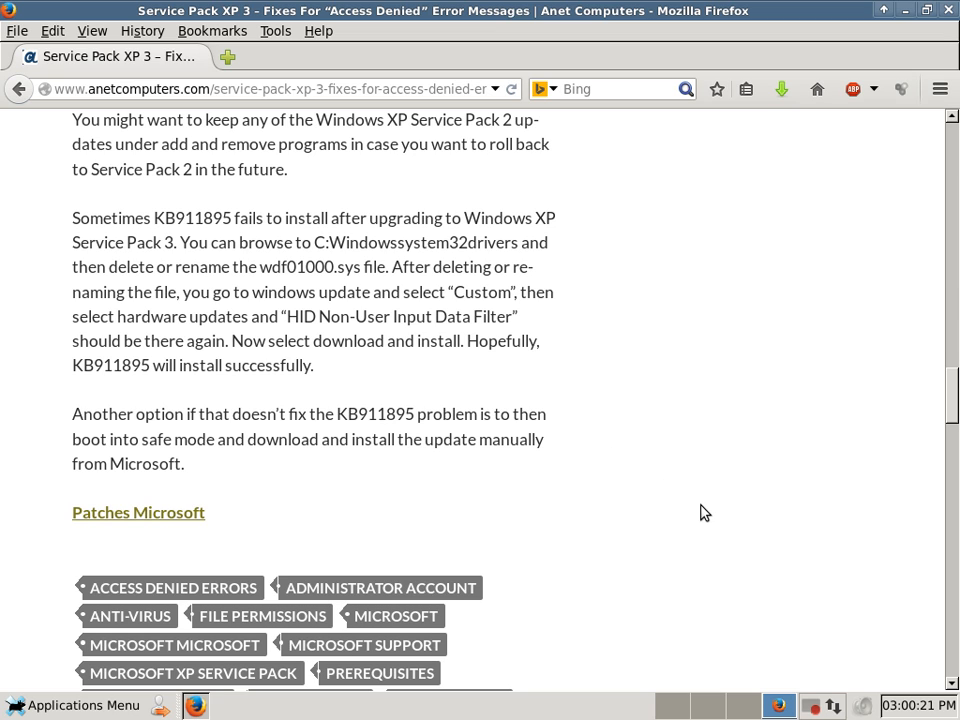